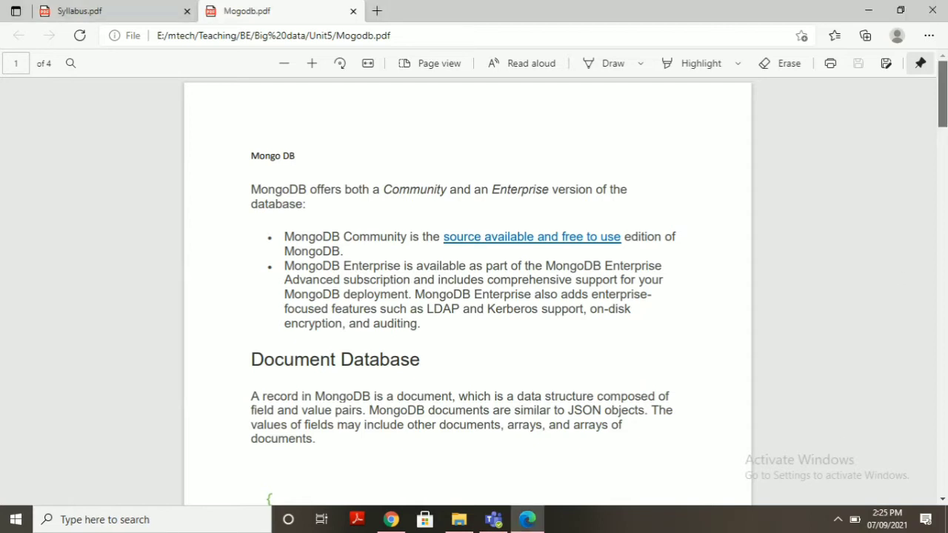
pyautogui.scroll(-3)
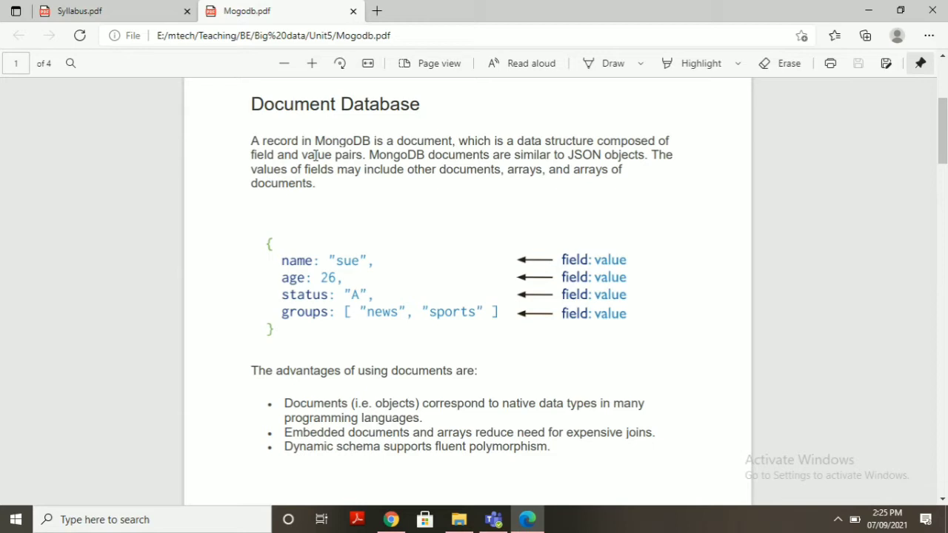
pyautogui.moveTo(290, 275)
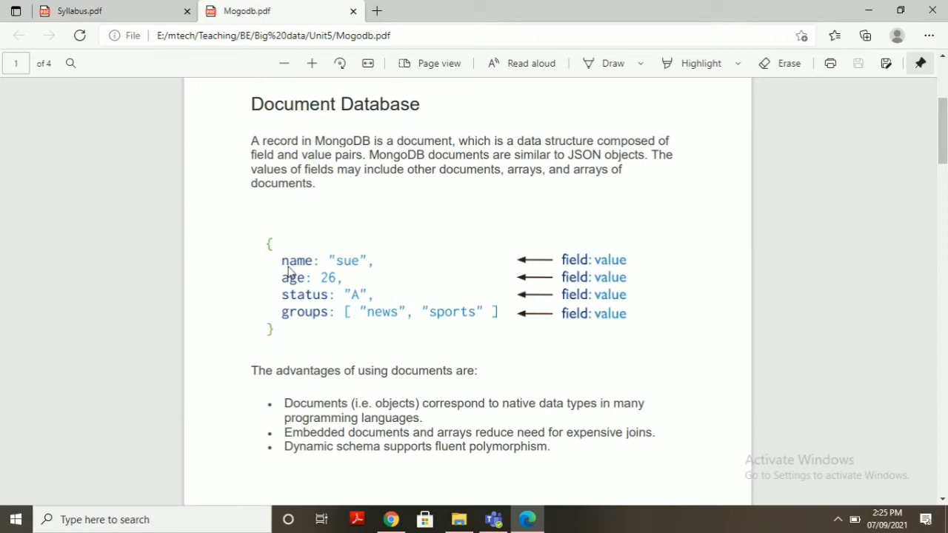
pyautogui.moveTo(313, 315)
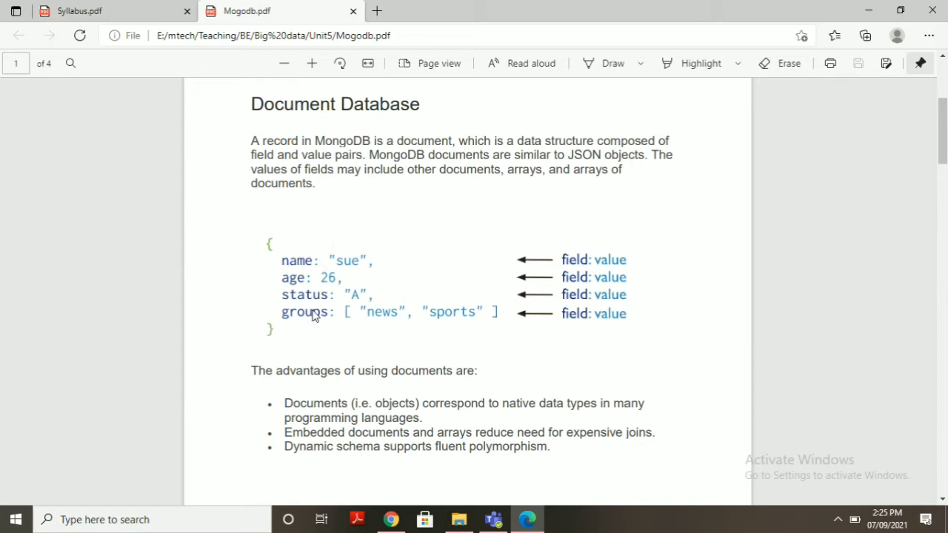
pyautogui.moveTo(320, 334)
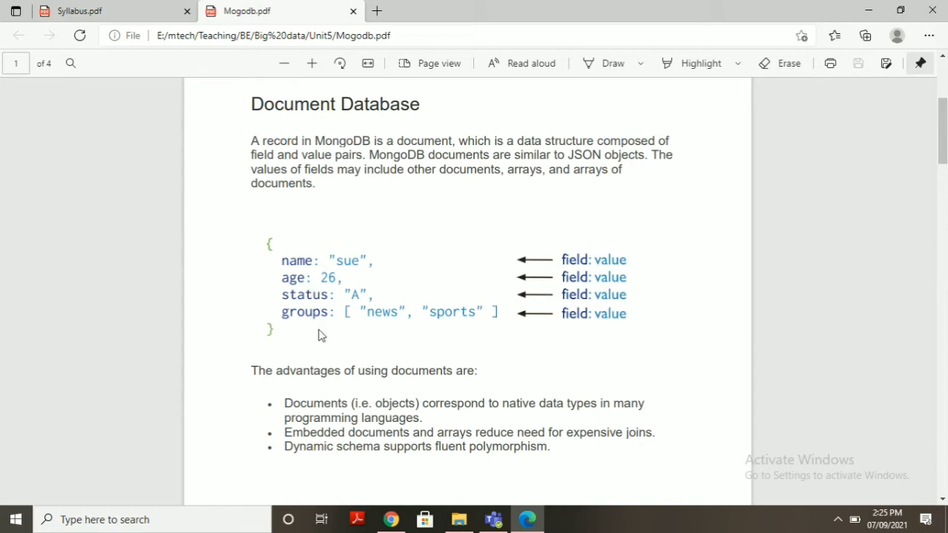
pyautogui.moveTo(476, 251)
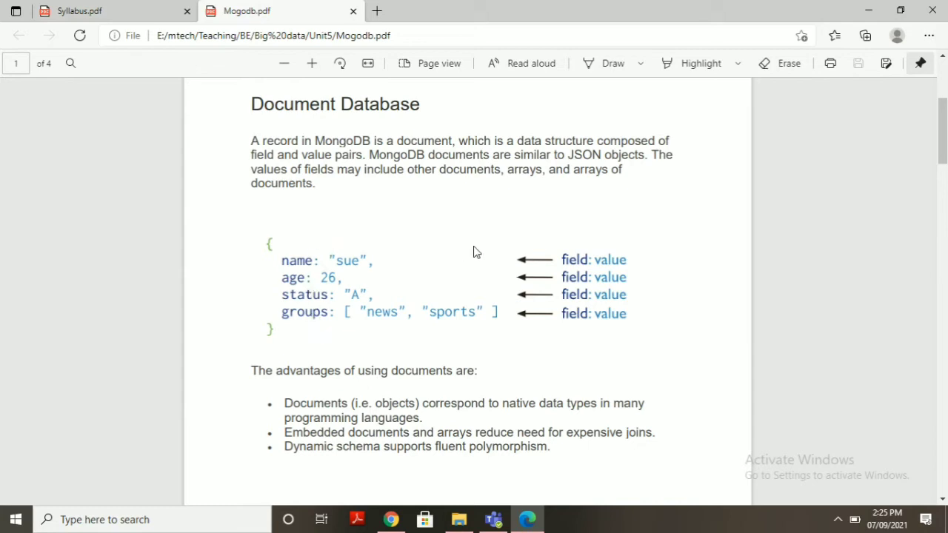
pyautogui.moveTo(648, 291)
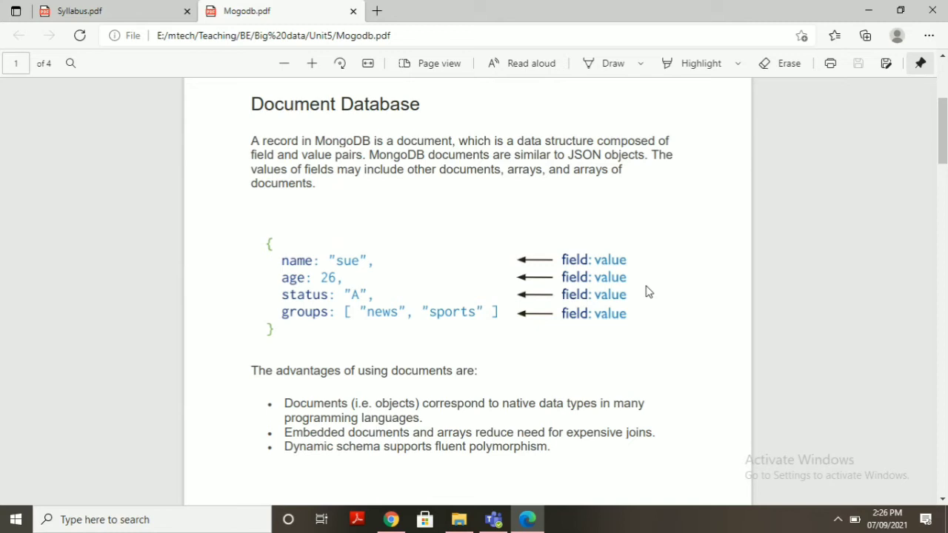
pyautogui.scroll(-3)
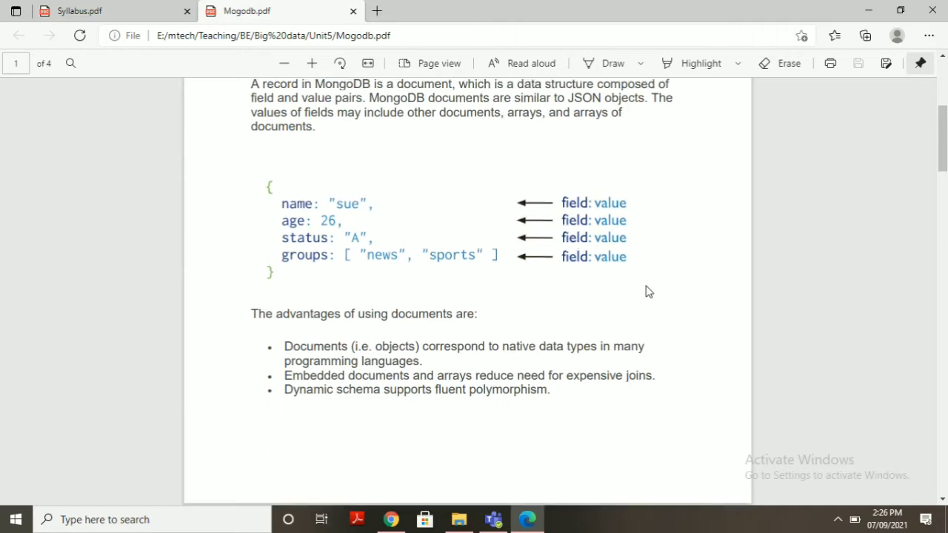
pyautogui.scroll(-3)
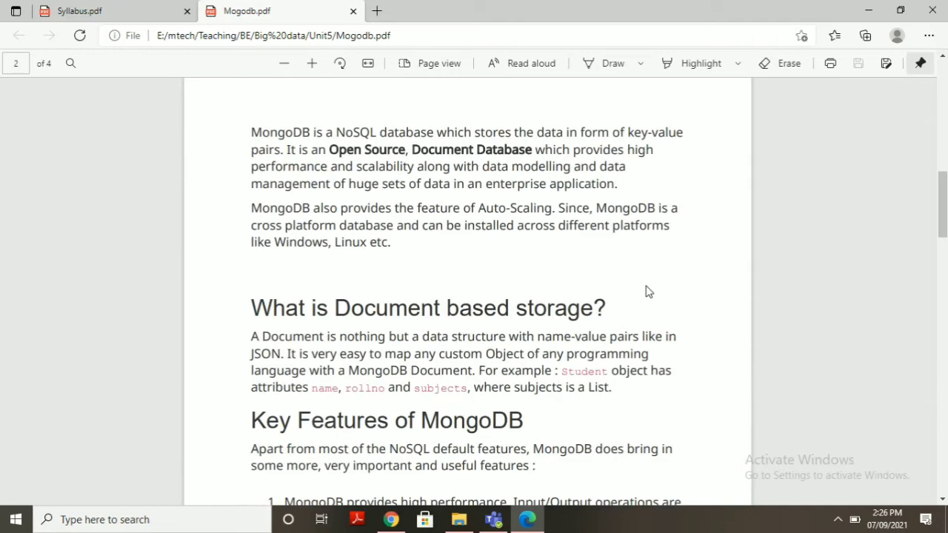
pyautogui.moveTo(635, 280)
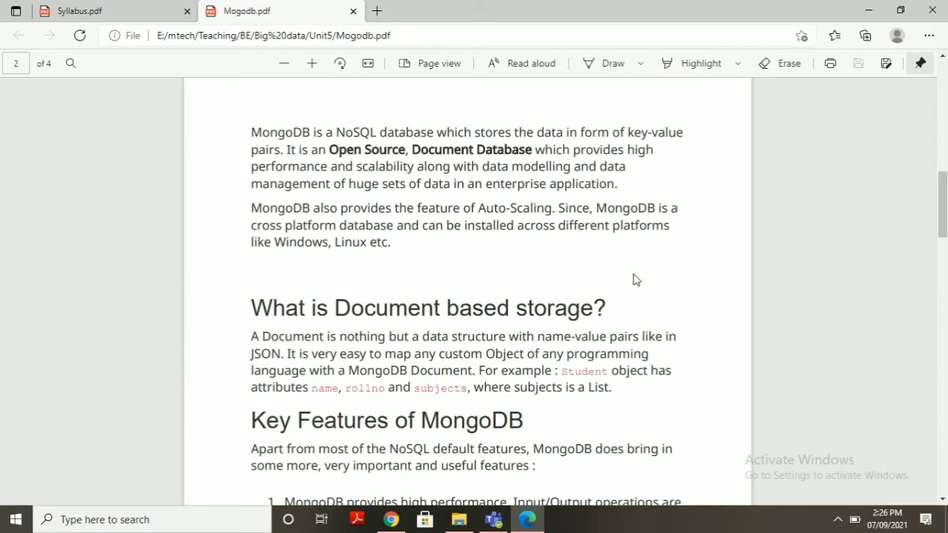
pyautogui.moveTo(535, 209)
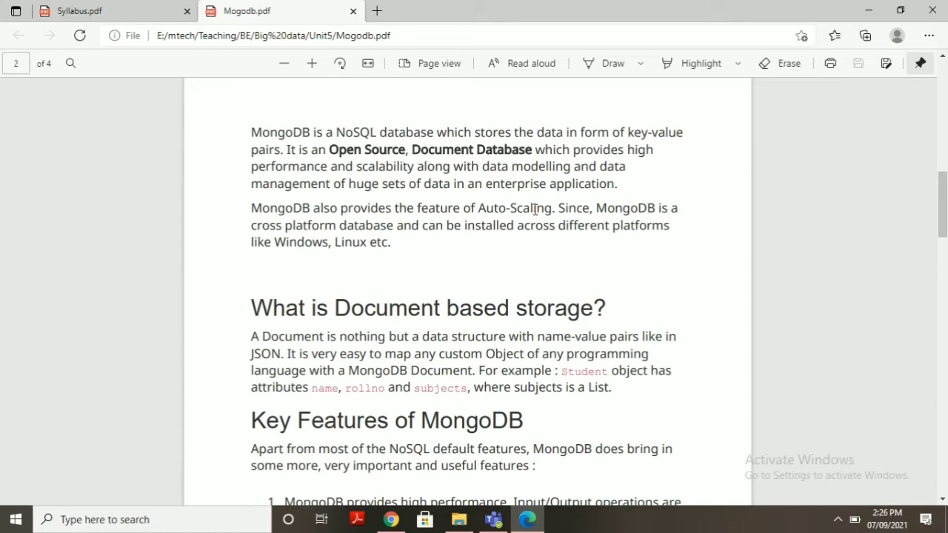
pyautogui.moveTo(597, 142)
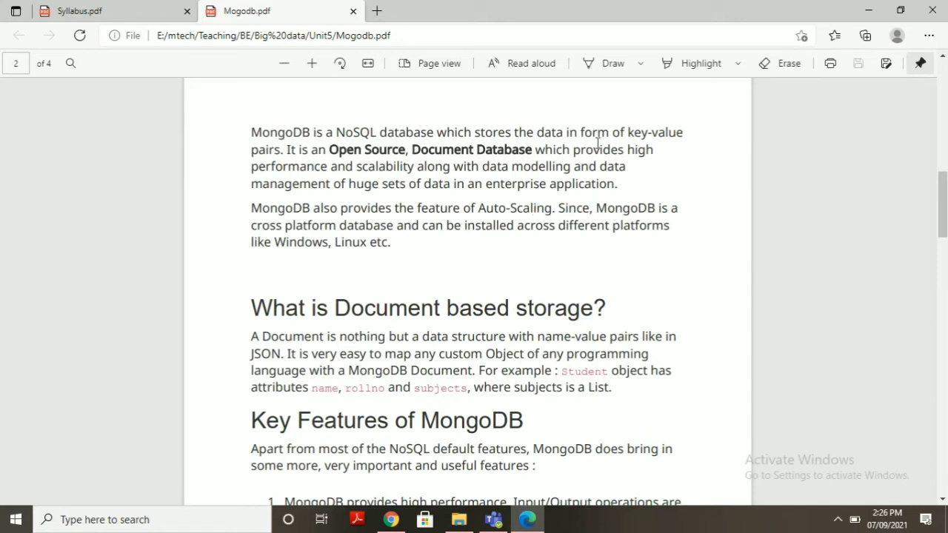
pyautogui.moveTo(474, 201)
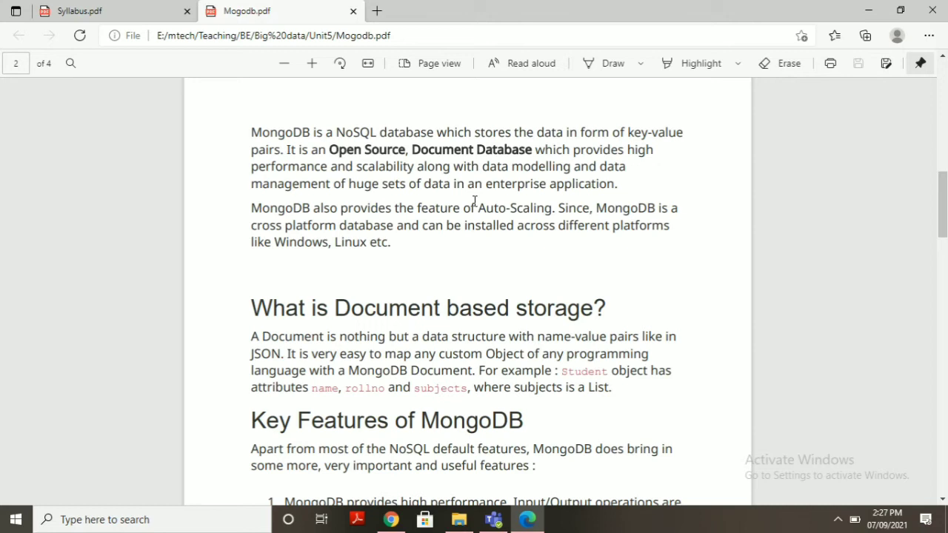
pyautogui.scroll(-3)
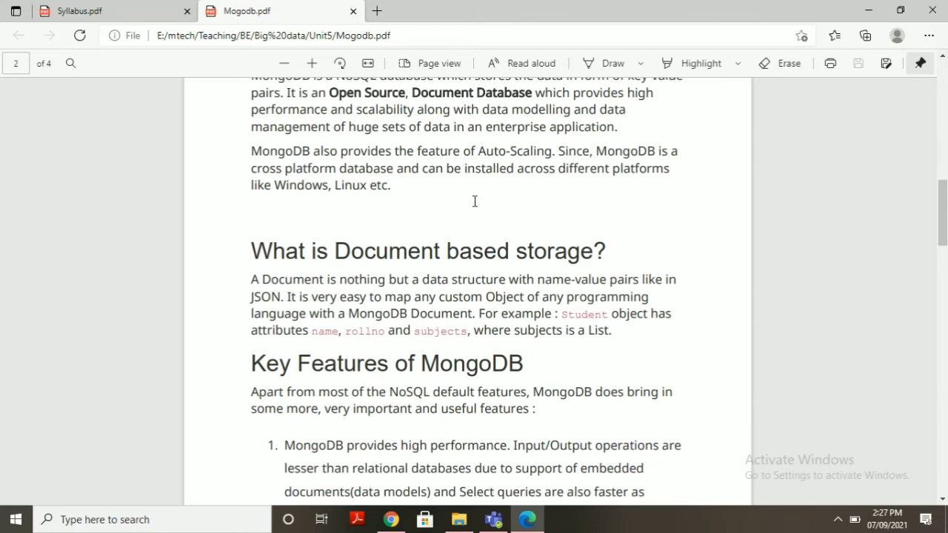
pyautogui.scroll(-3)
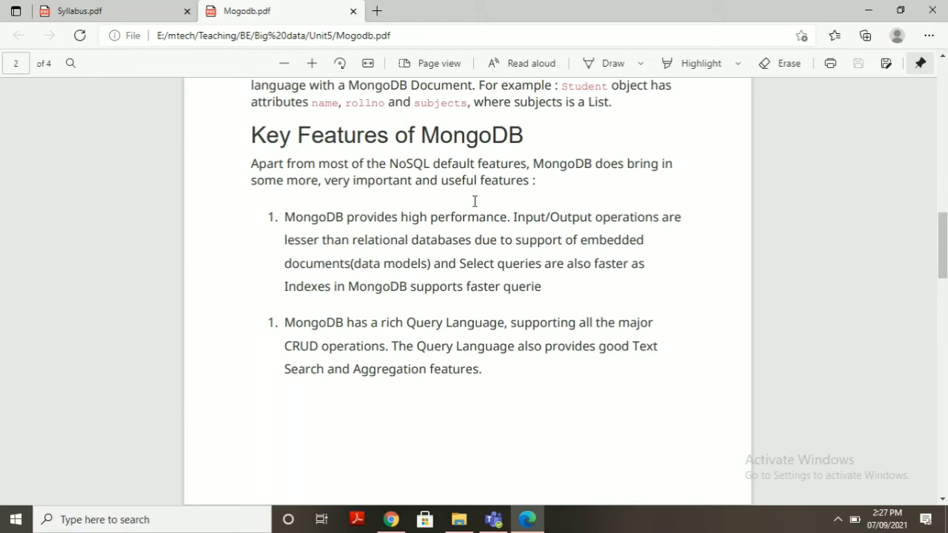
pyautogui.scroll(-3)
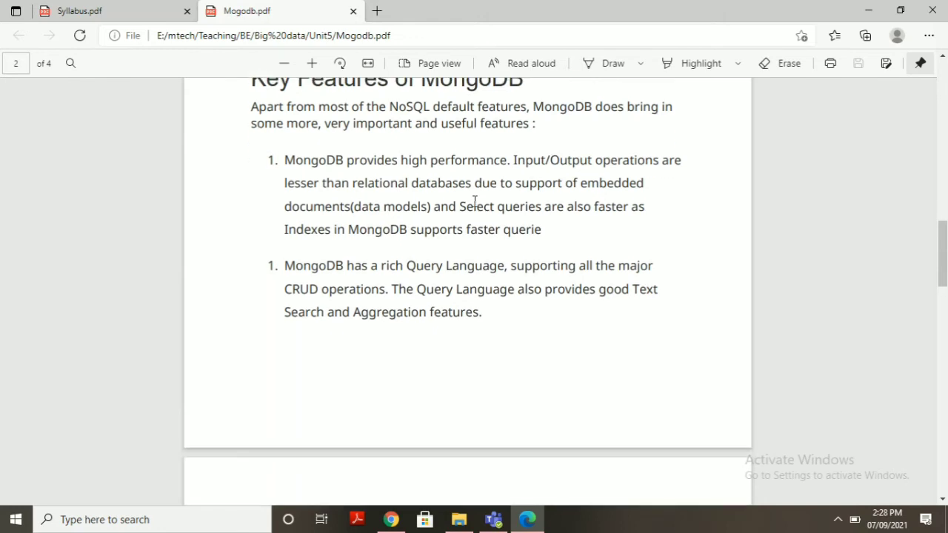
pyautogui.scroll(-3)
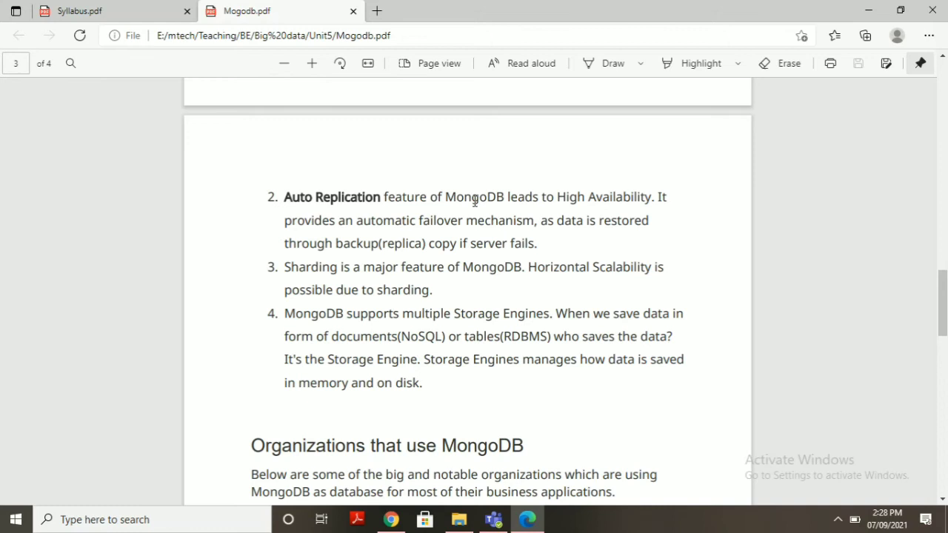
pyautogui.scroll(-3)
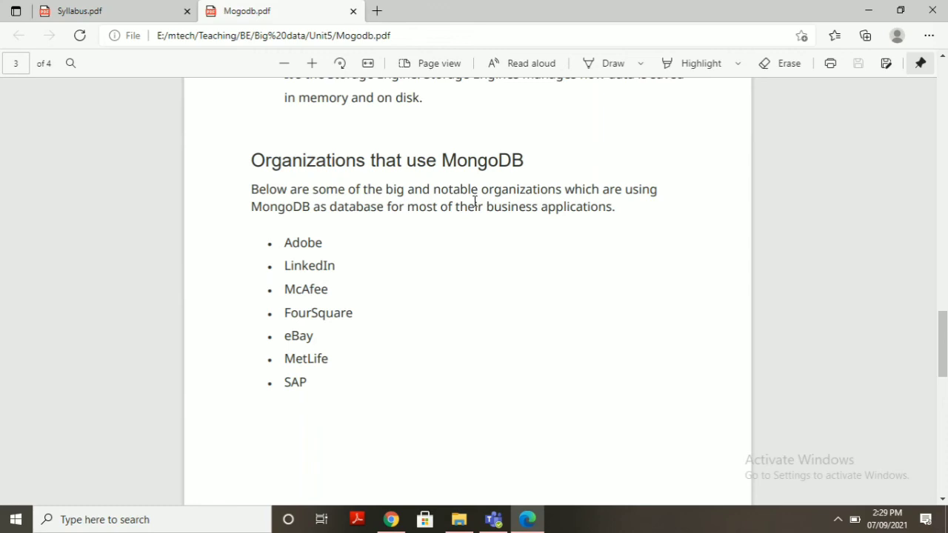
pyautogui.scroll(-3)
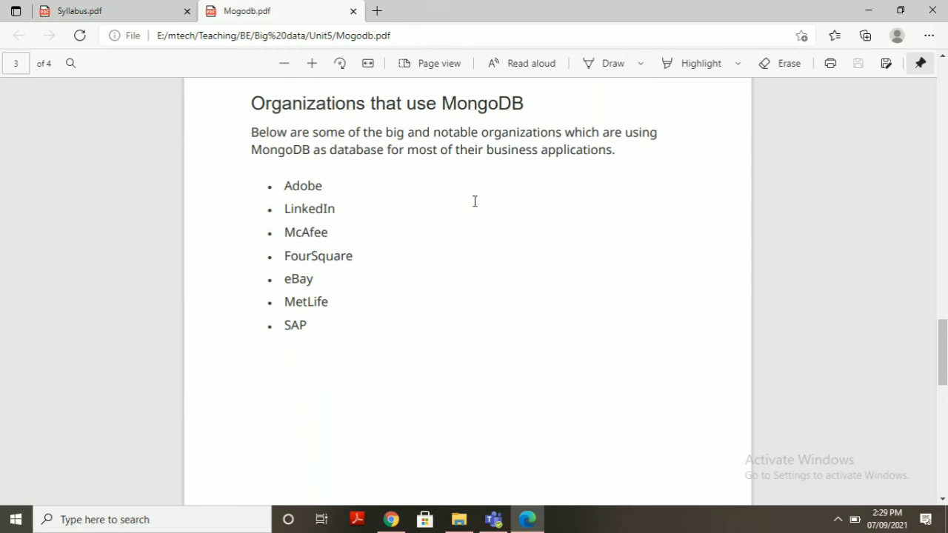
pyautogui.scroll(-3)
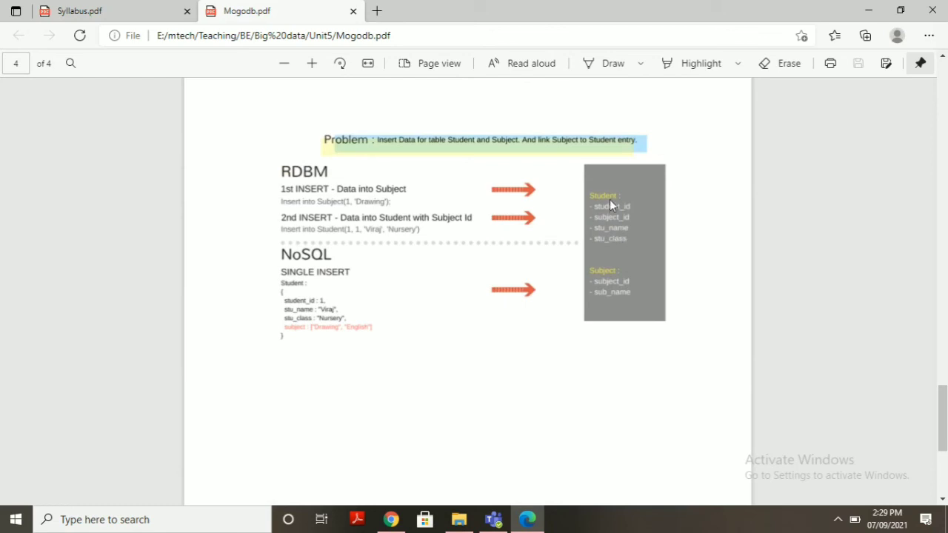
pyautogui.moveTo(619, 294)
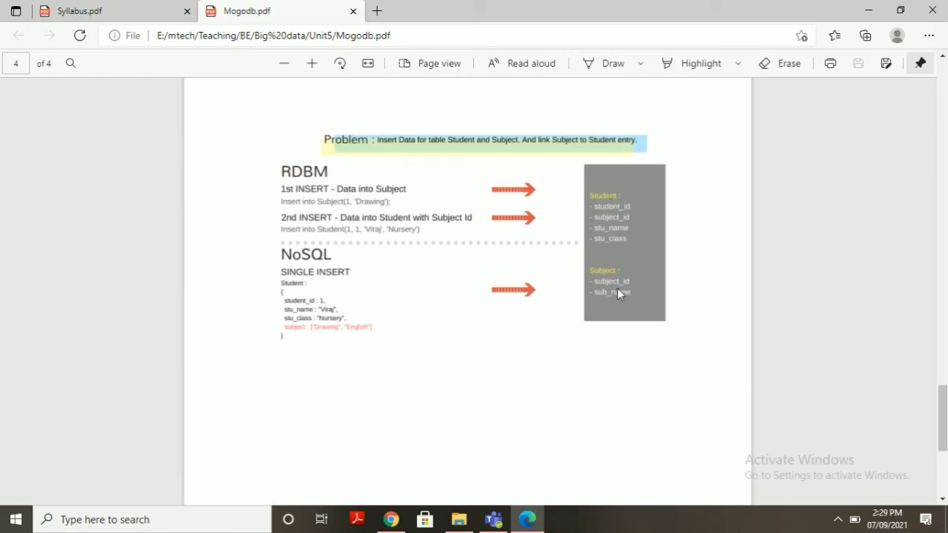
pyautogui.moveTo(608, 250)
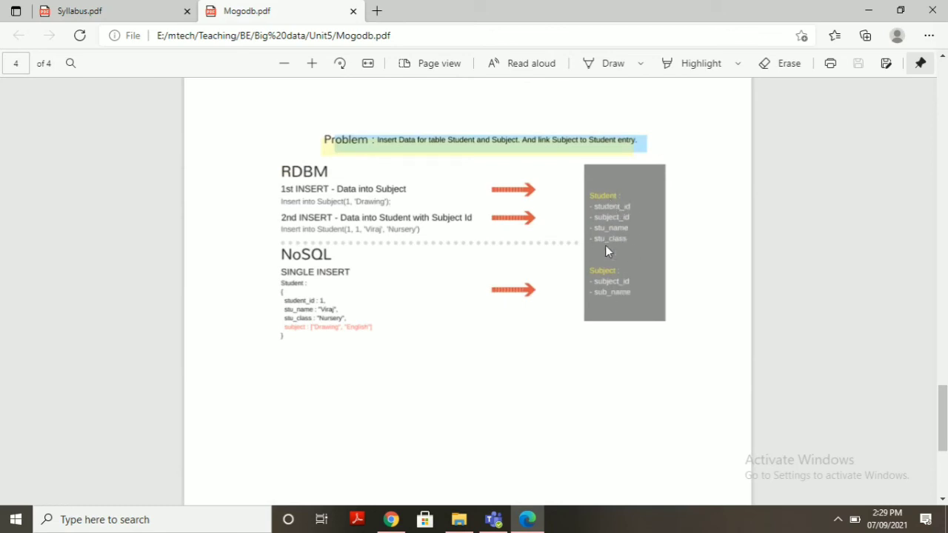
pyautogui.moveTo(606, 322)
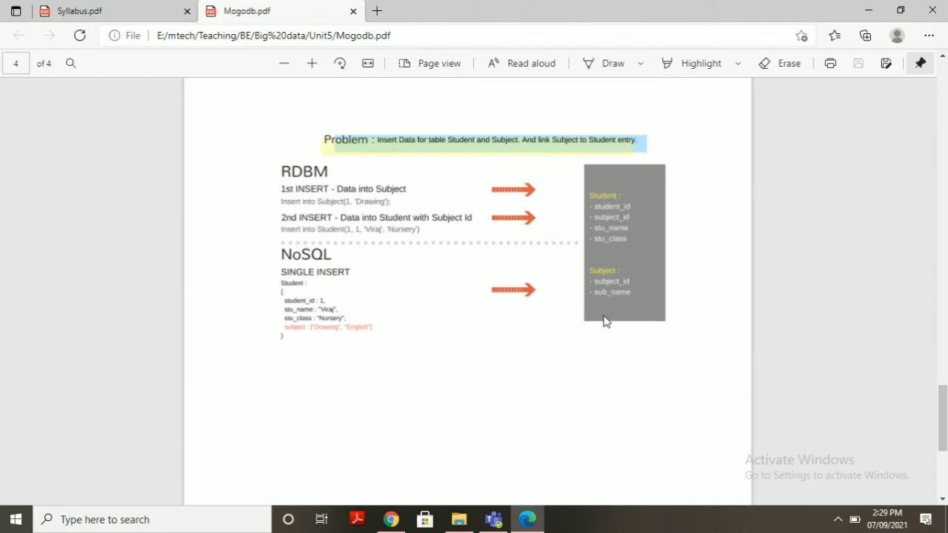
pyautogui.moveTo(608, 303)
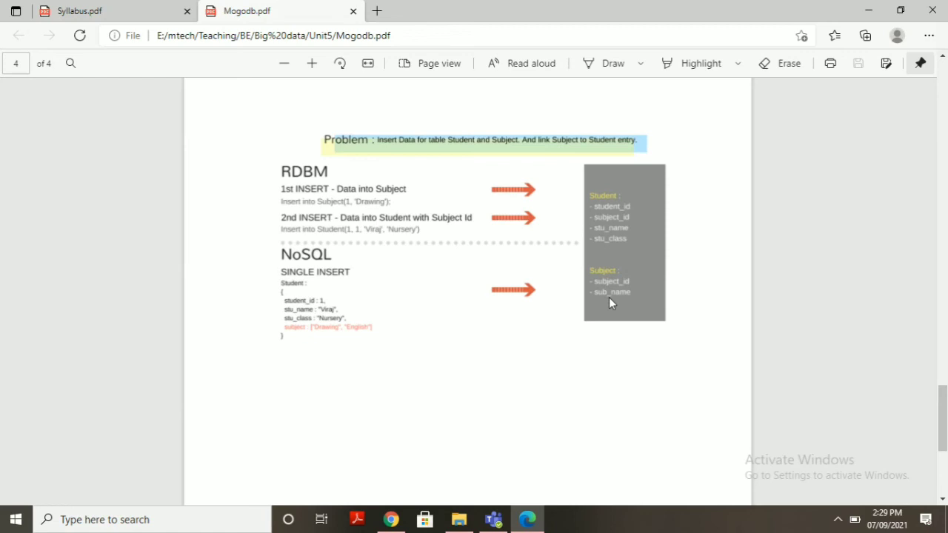
pyautogui.moveTo(524, 195)
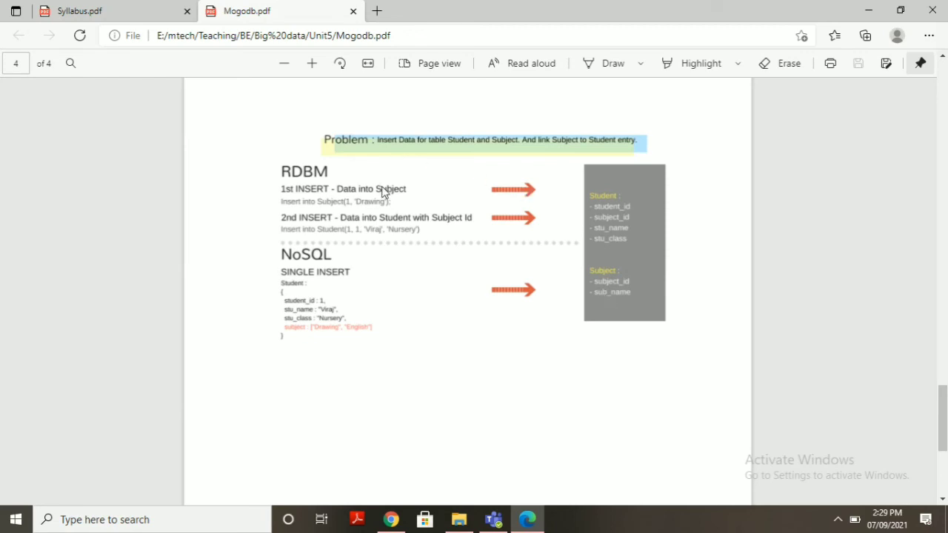
pyautogui.moveTo(566, 226)
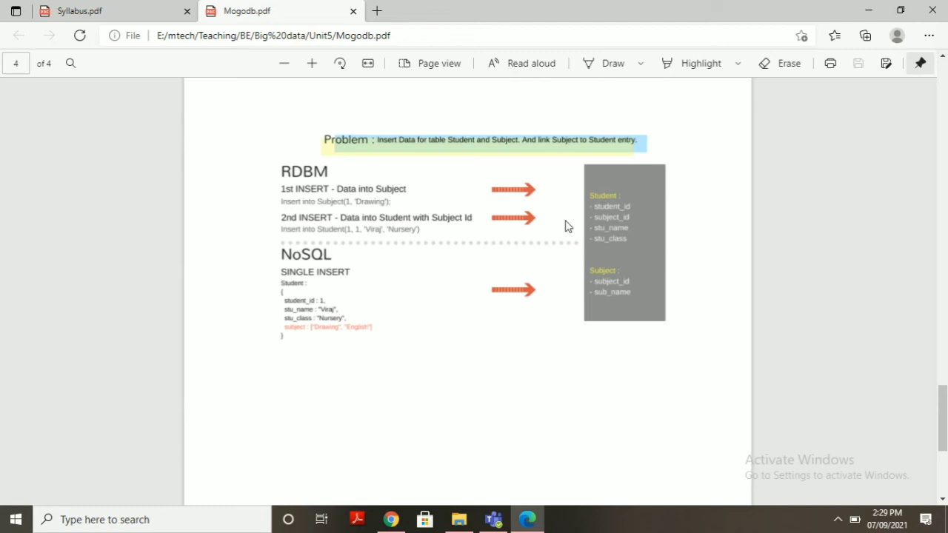
pyautogui.moveTo(607, 312)
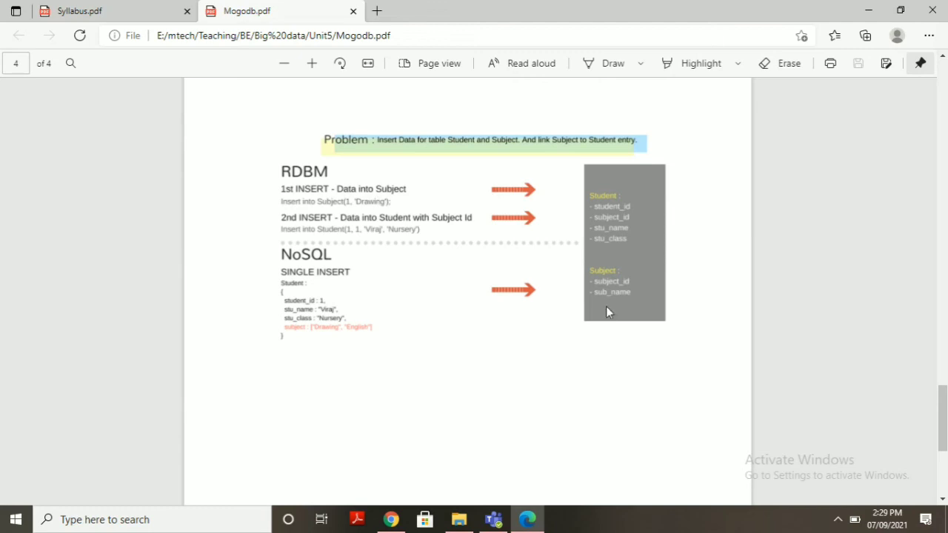
pyautogui.moveTo(302, 288)
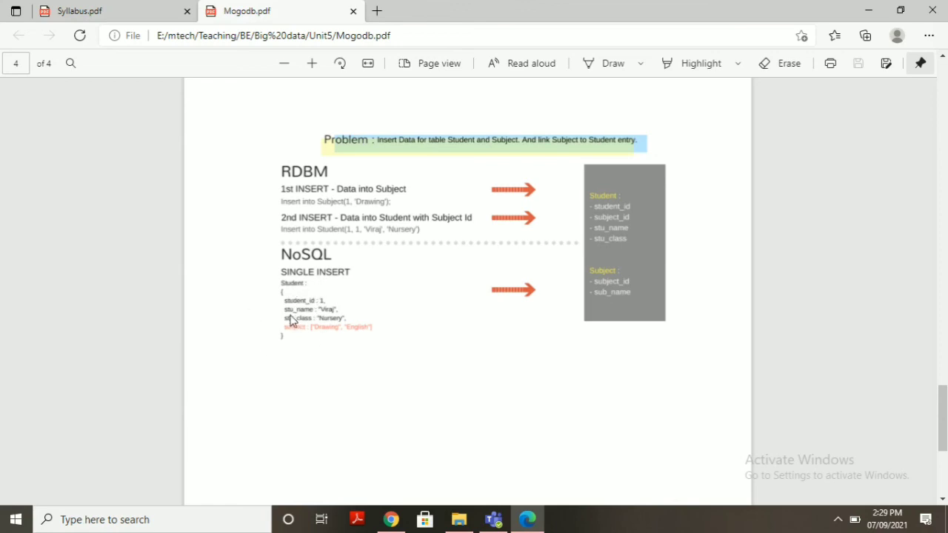
pyautogui.moveTo(297, 325)
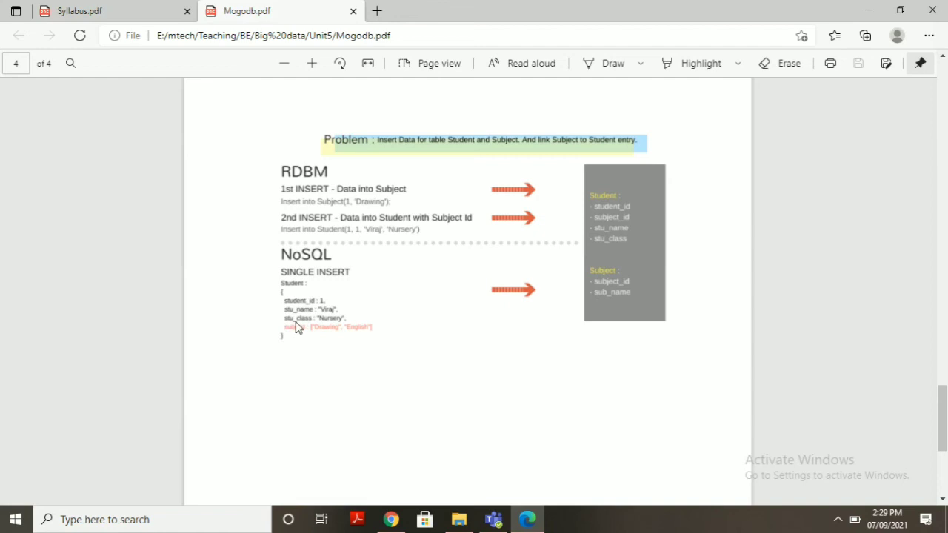
pyautogui.moveTo(304, 337)
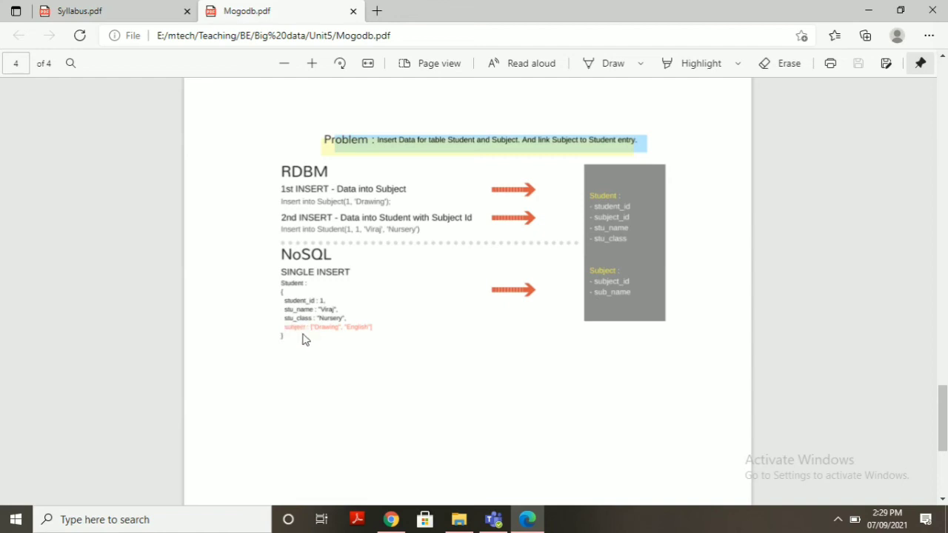
pyautogui.moveTo(343, 337)
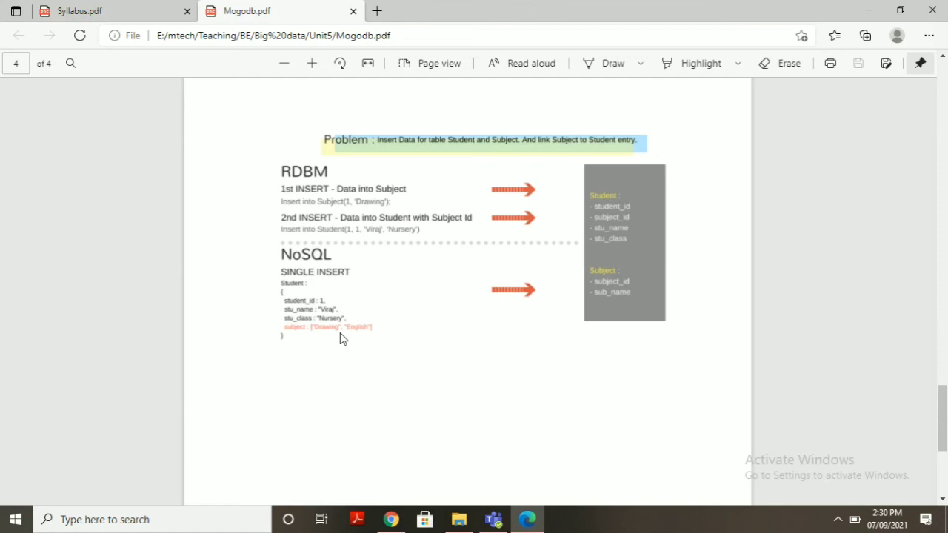
pyautogui.moveTo(678, 335)
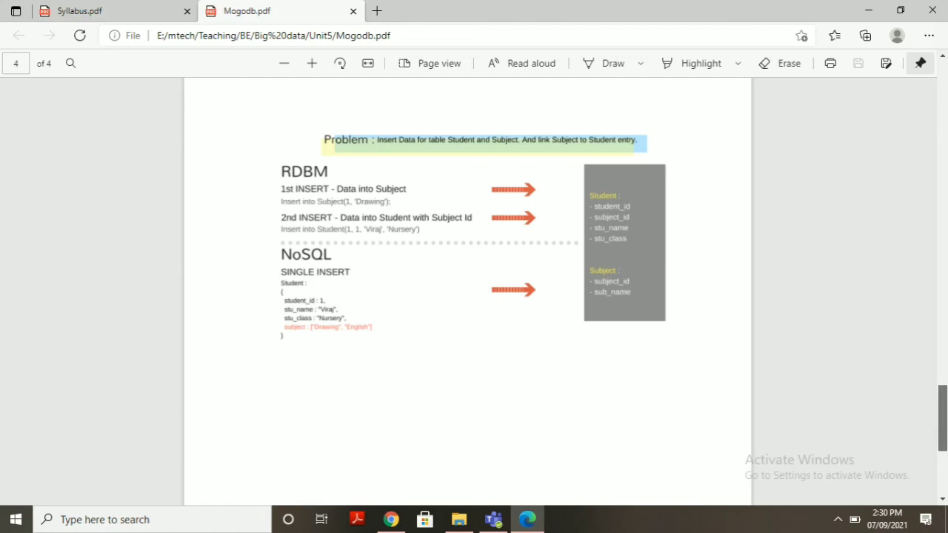
pyautogui.scroll(-3)
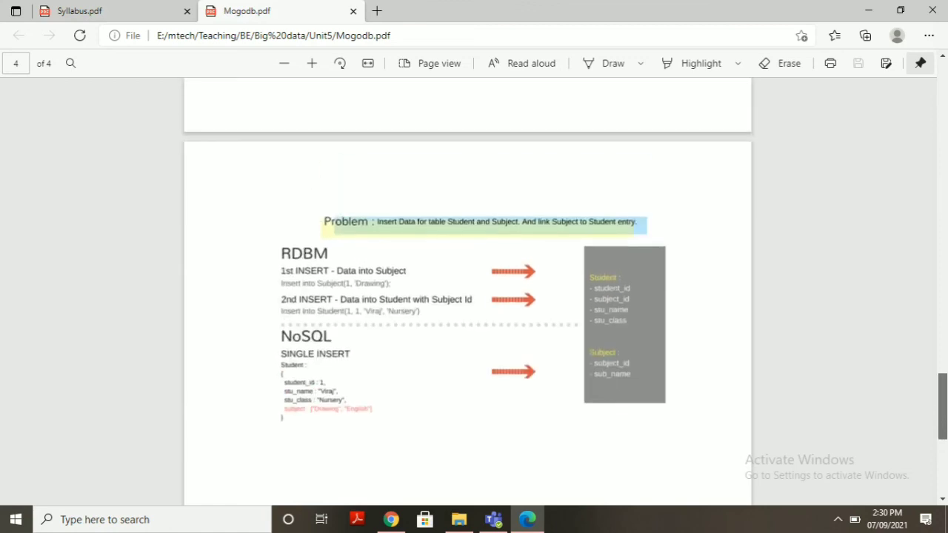